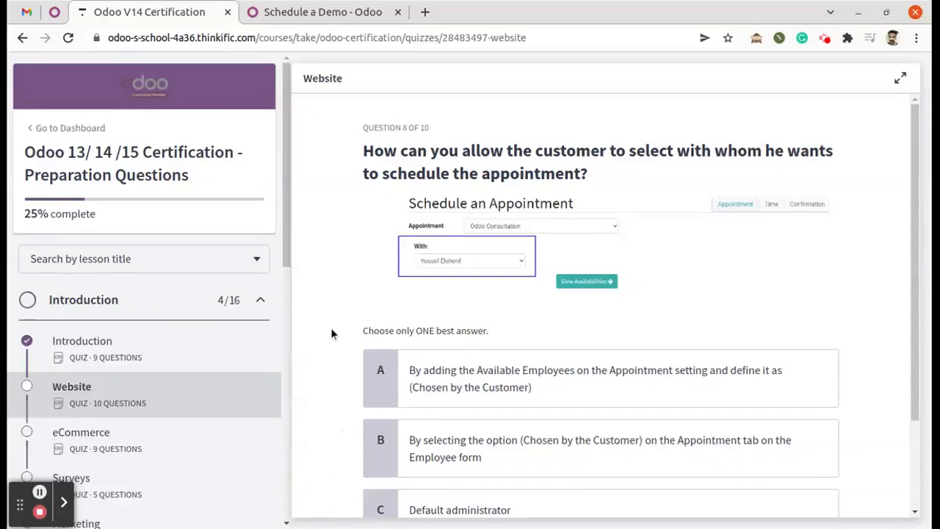
mouse_move(91, 387)
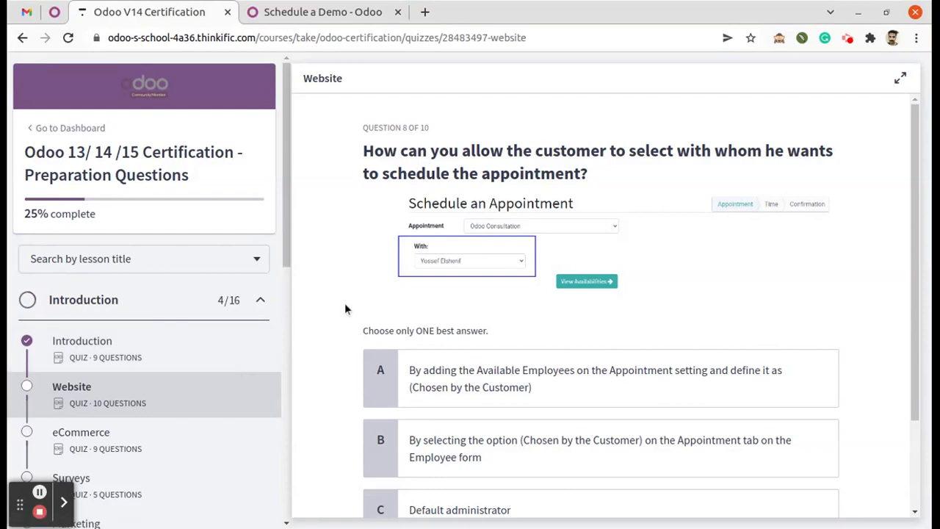
mouse_move(593, 152)
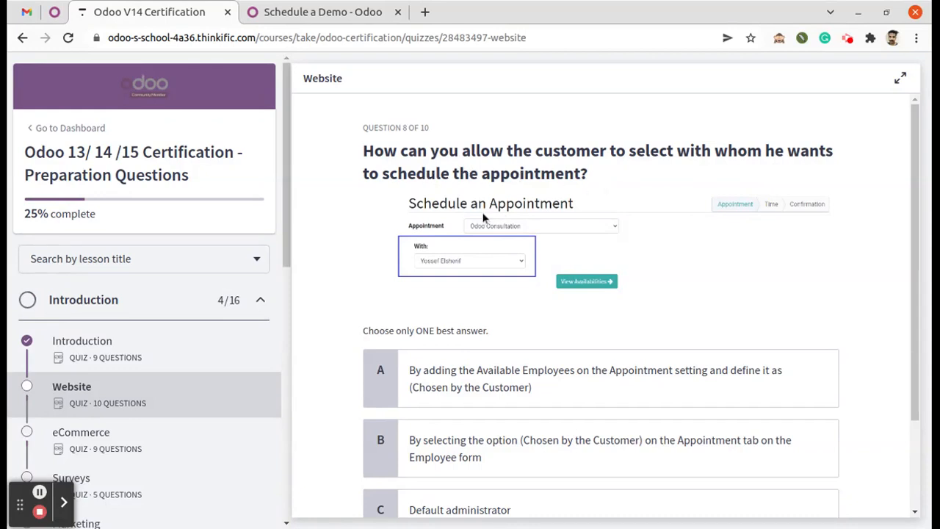
Step: Review quiz answers A, B and C, then switch to the Odoo 'Schedule a Demo' form
scroll(down, 3)
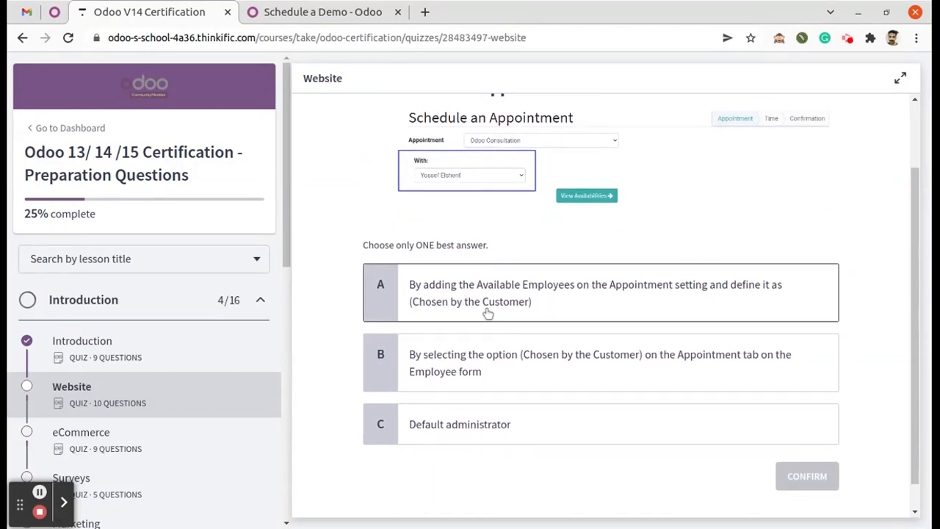
mouse_move(594, 292)
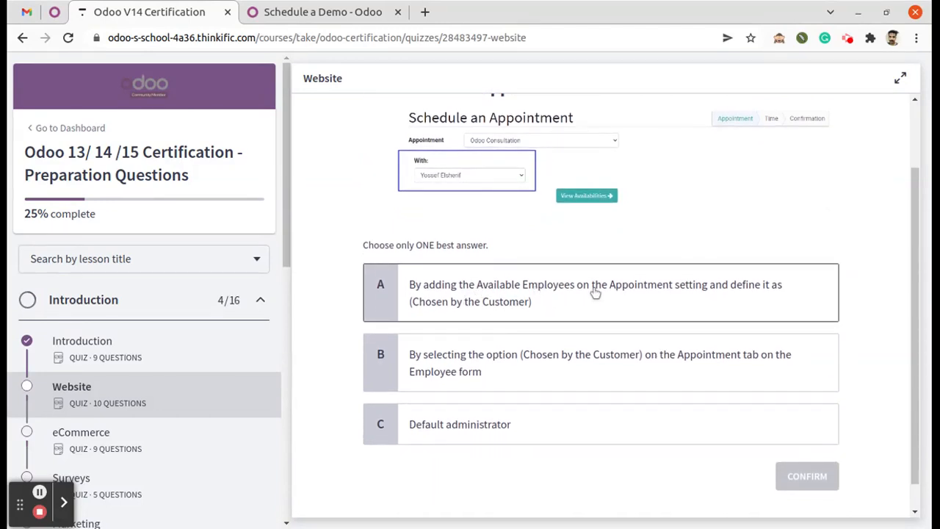
mouse_move(783, 298)
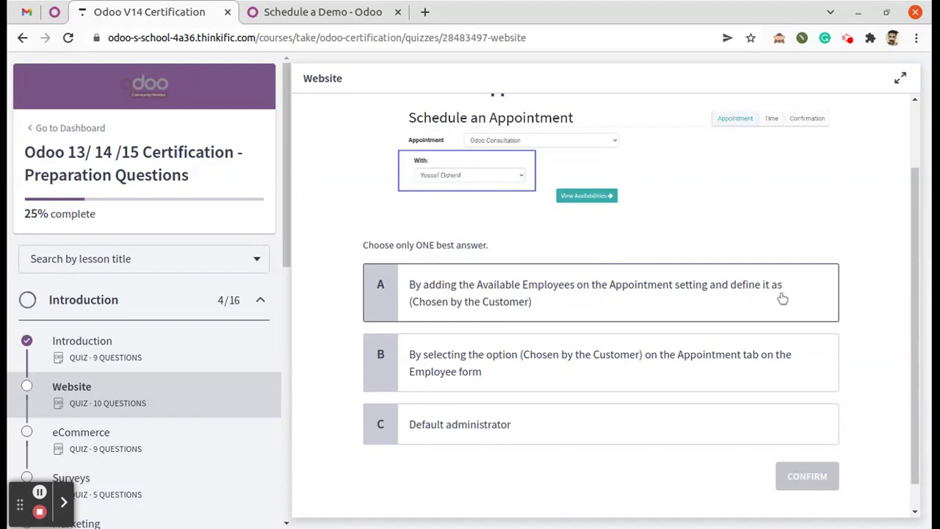
mouse_move(555, 313)
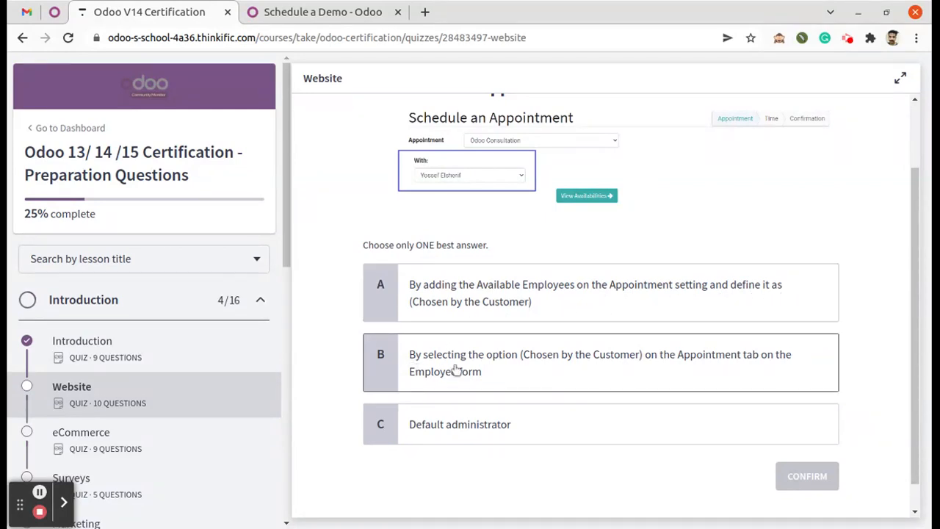
mouse_move(590, 366)
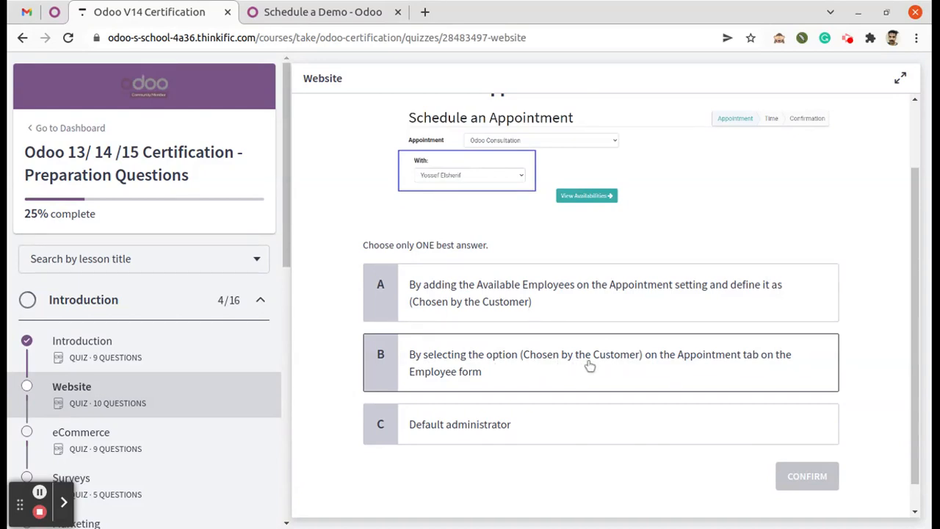
mouse_move(772, 370)
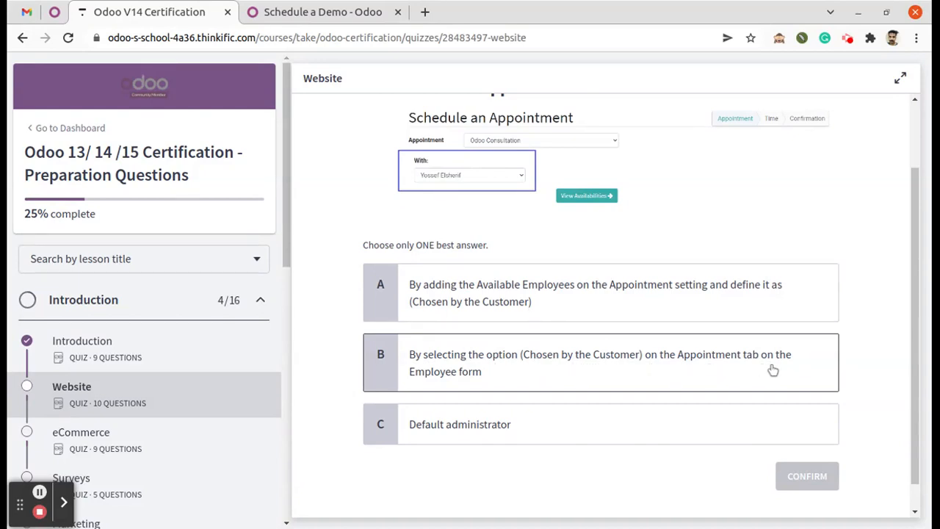
mouse_move(493, 379)
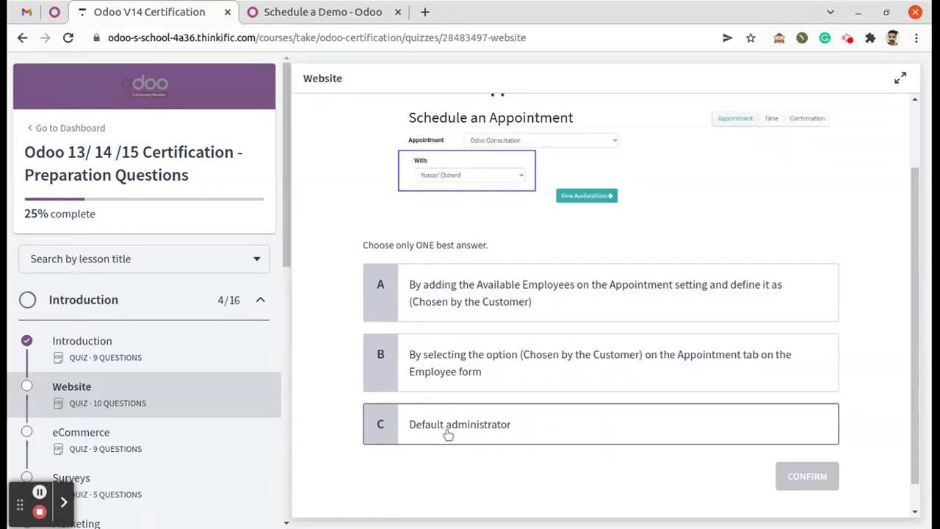
mouse_move(542, 478)
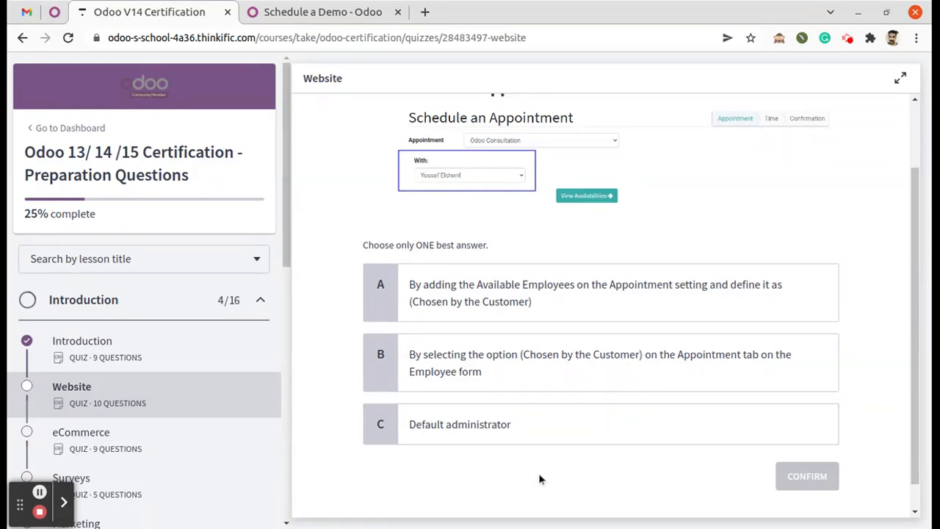
mouse_move(395, 224)
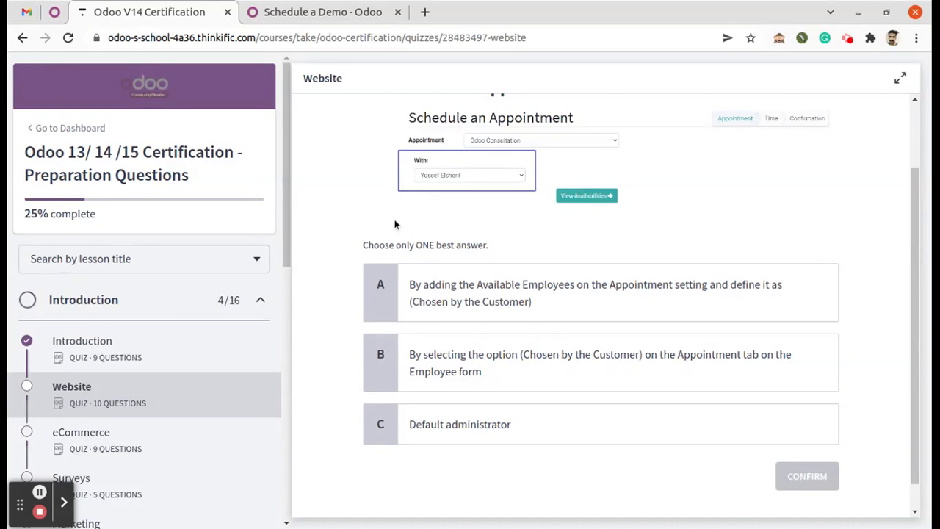
mouse_move(336, 58)
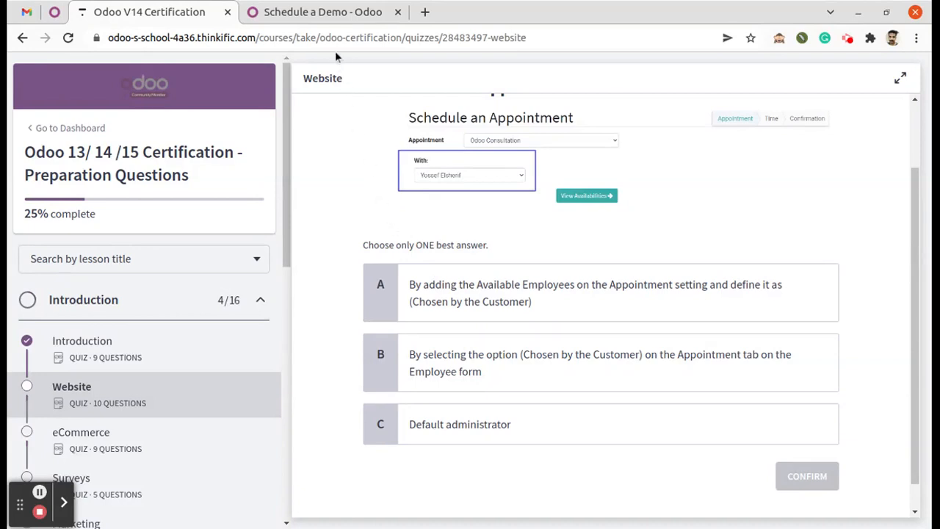
click(323, 12)
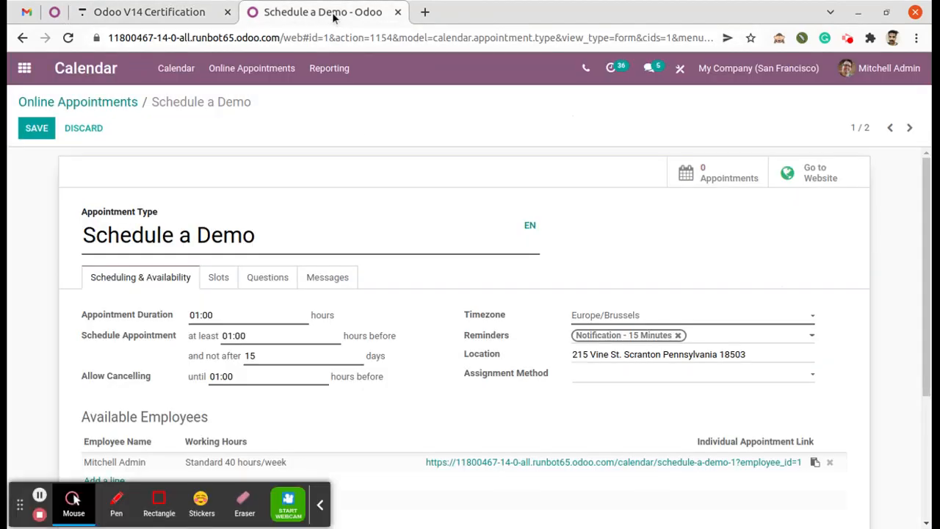
mouse_move(205, 146)
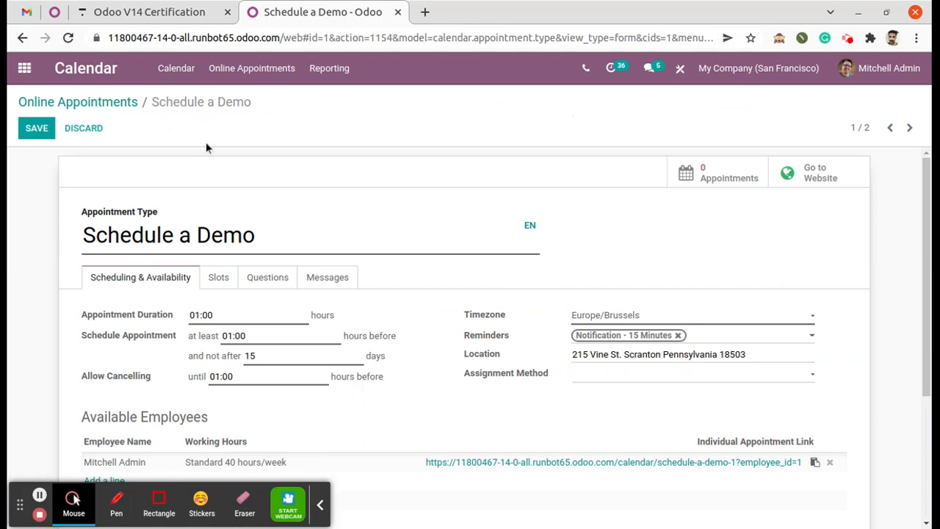
mouse_move(320, 507)
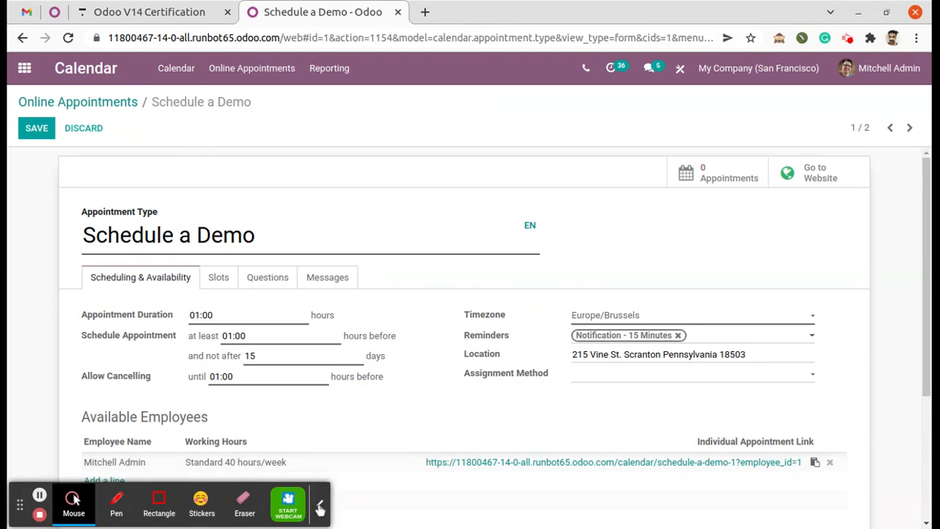
click(320, 507)
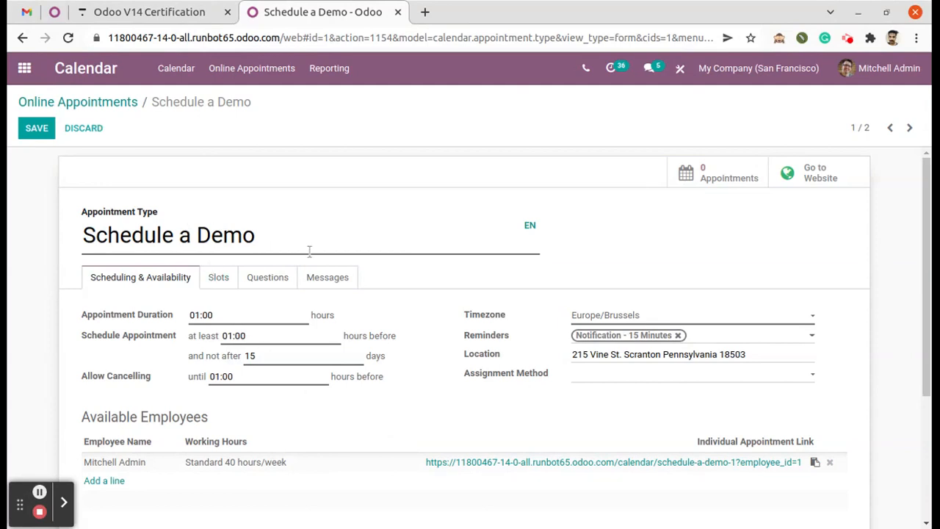
mouse_move(150, 359)
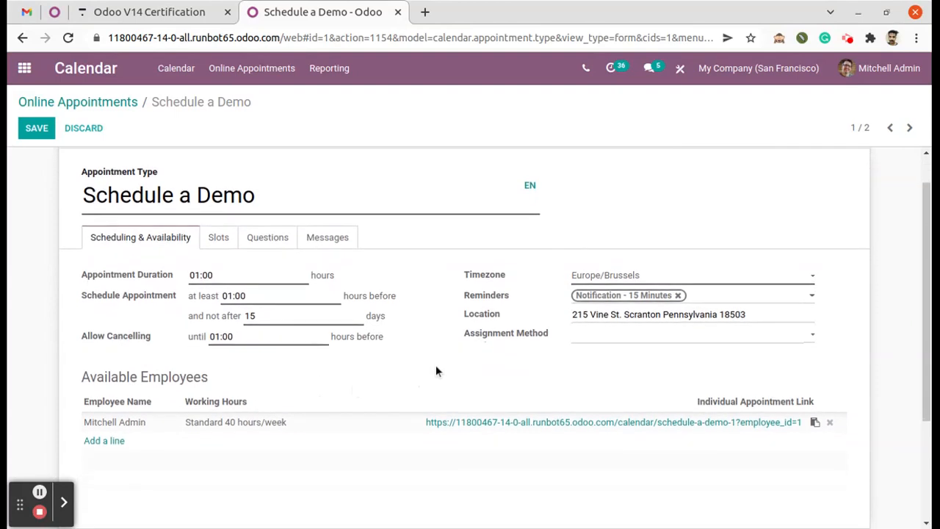
mouse_move(605, 342)
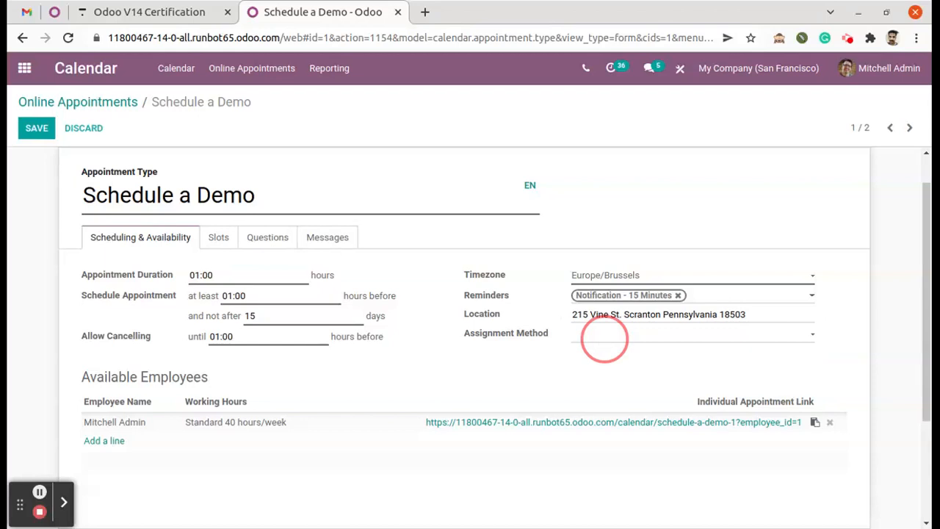
click(691, 332)
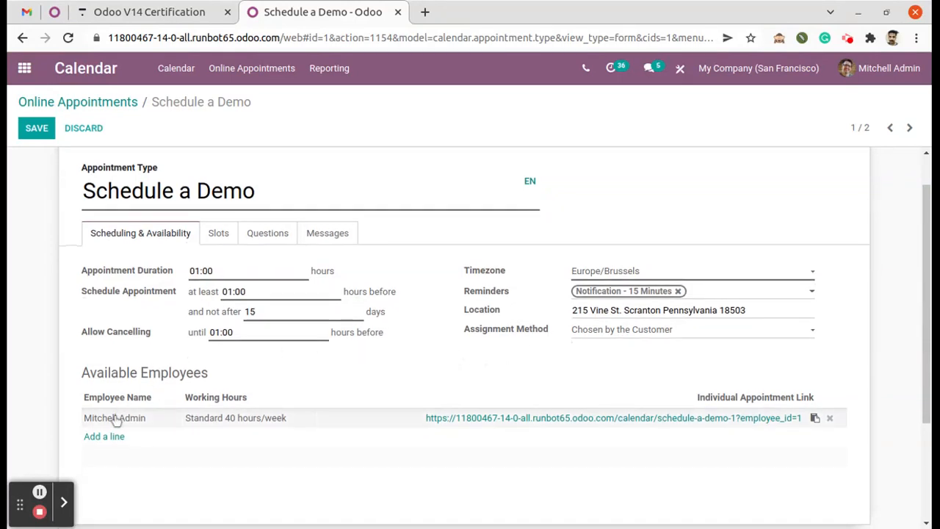
mouse_move(304, 432)
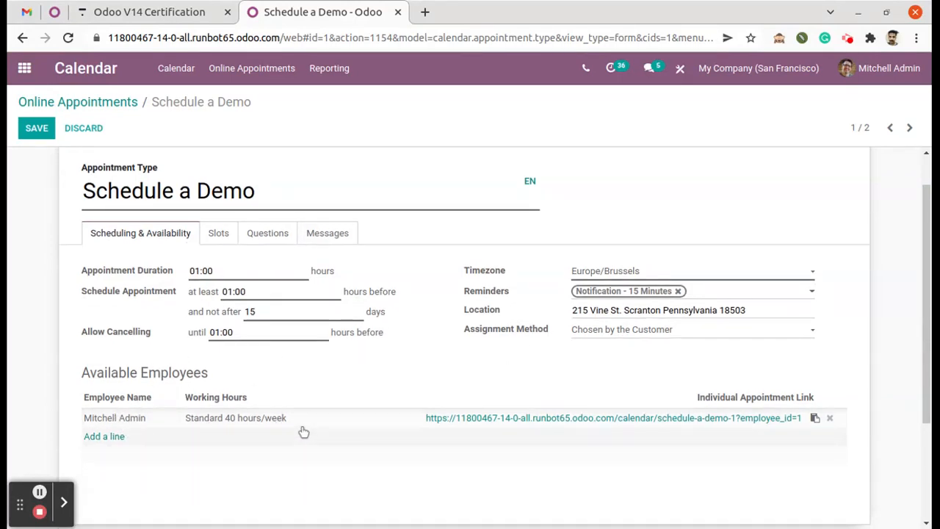
mouse_move(470, 393)
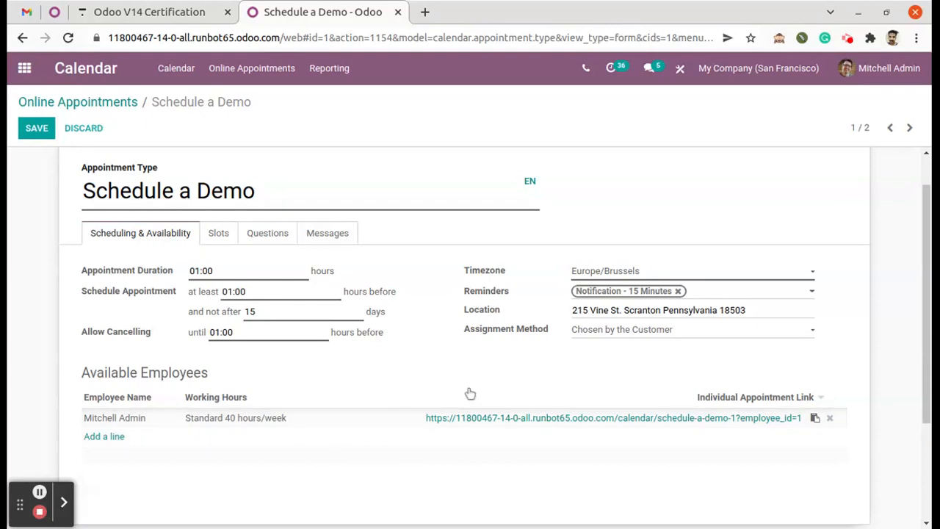
Step: Bring the Assignment Method field showing 'Chosen by the Customer' into view
scroll(up, 3)
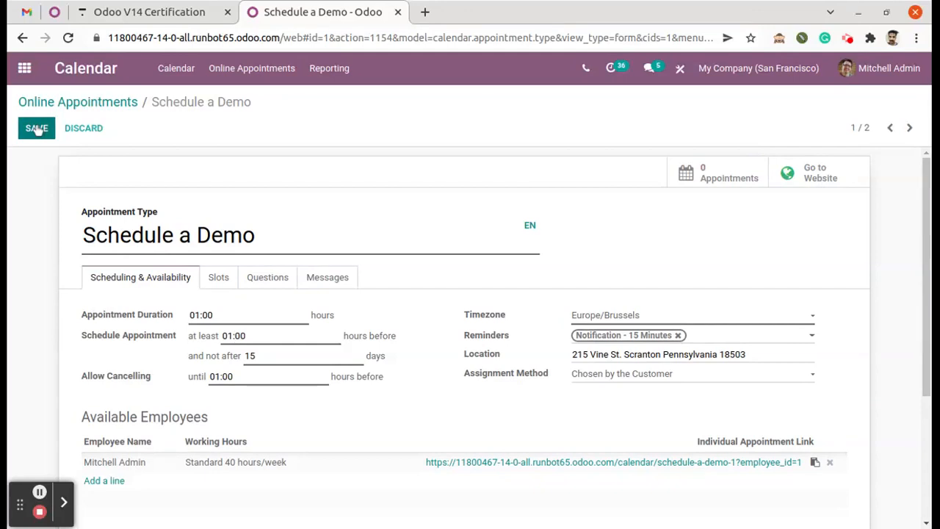
Step: Save 'Schedule a Demo' with 'Chosen by the Customer' and return to the Odoo V14 Certification quiz
click(35, 126)
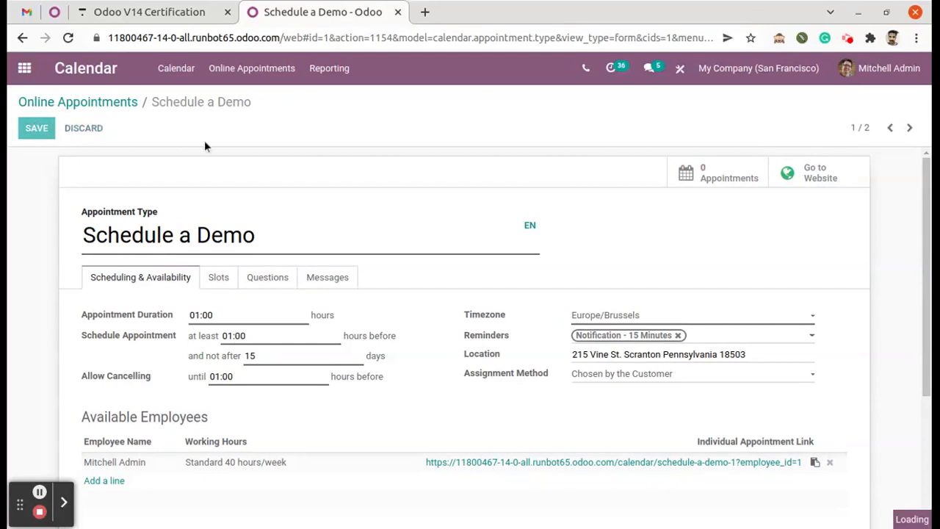
click(35, 126)
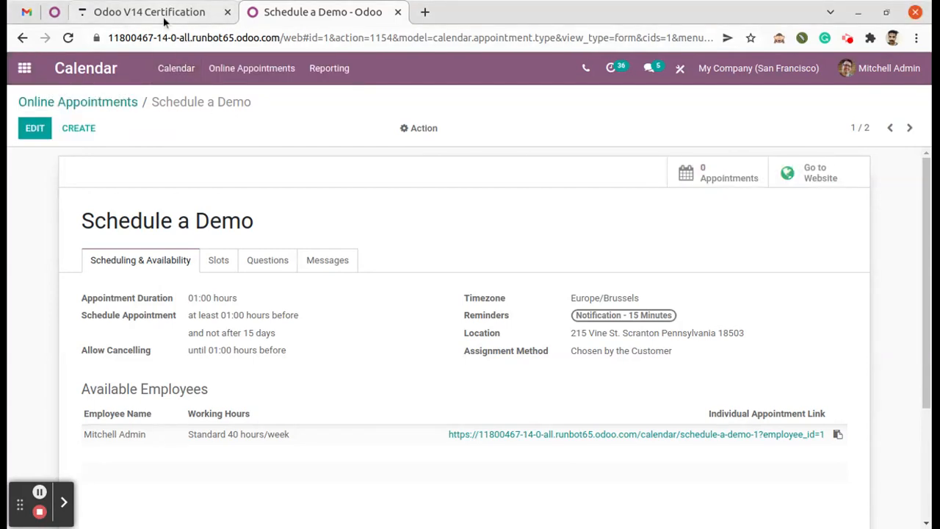
click(149, 12)
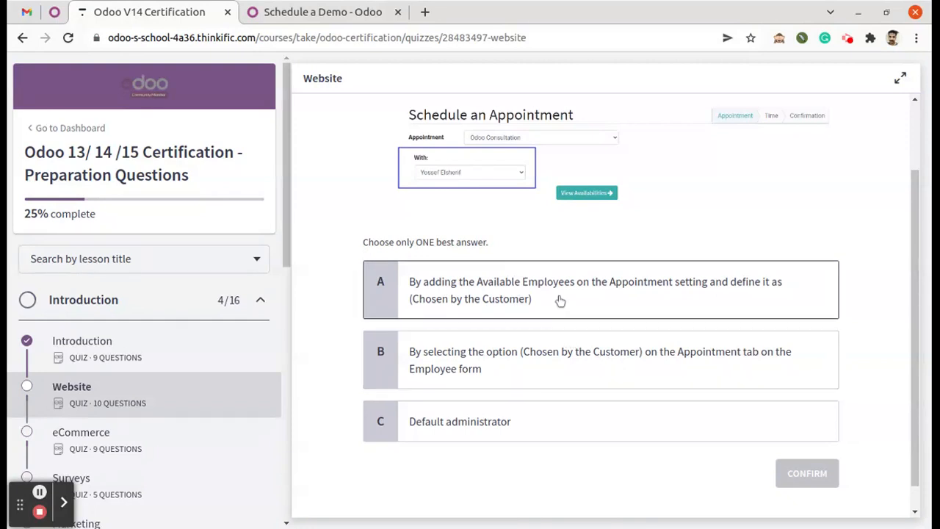
Step: Submit answer A to the appointment question and get the correct-answer confirmation
click(600, 290)
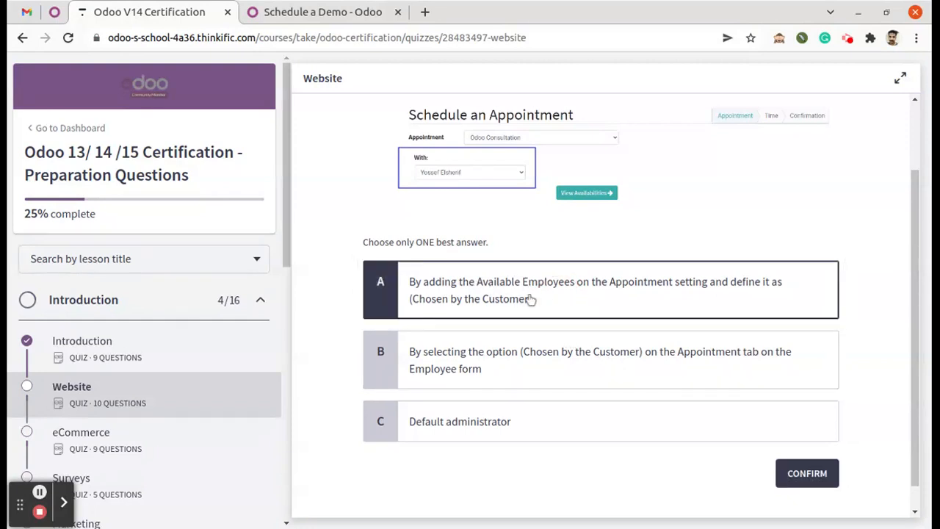
scroll(up, 3)
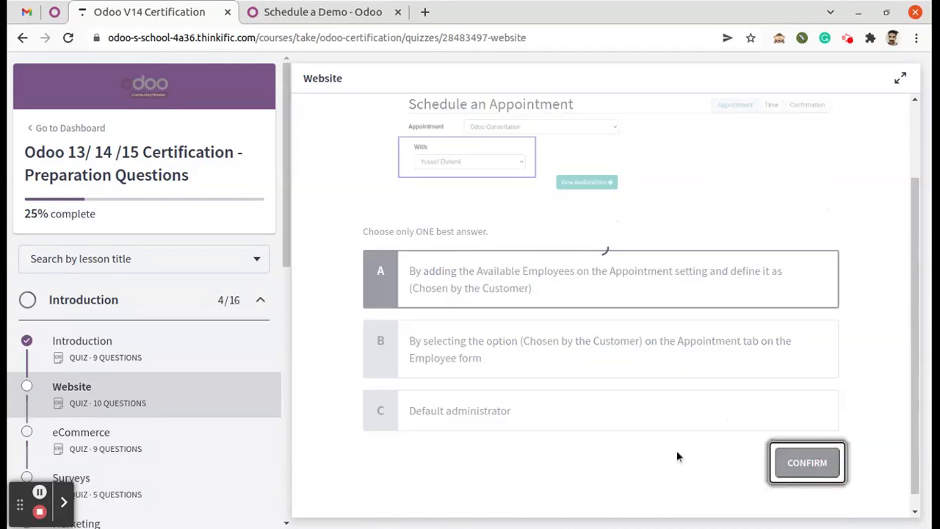
click(808, 461)
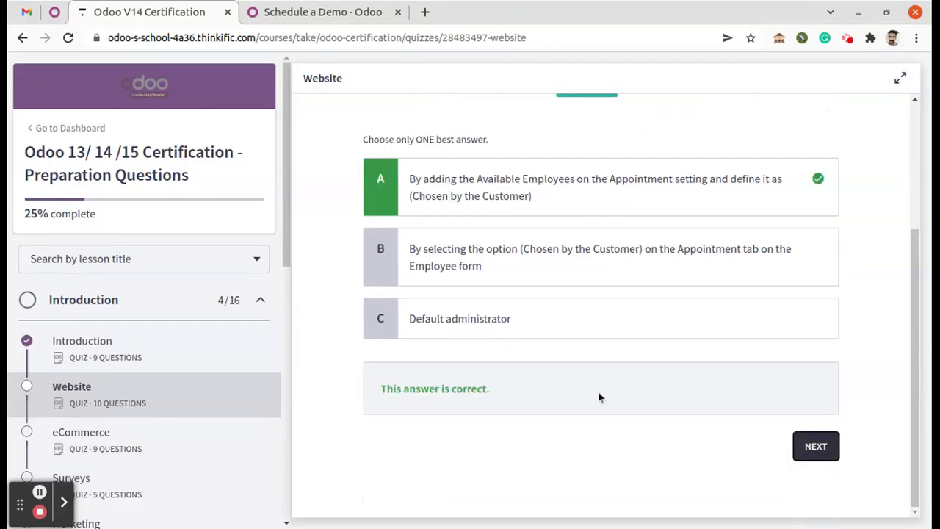
mouse_move(369, 242)
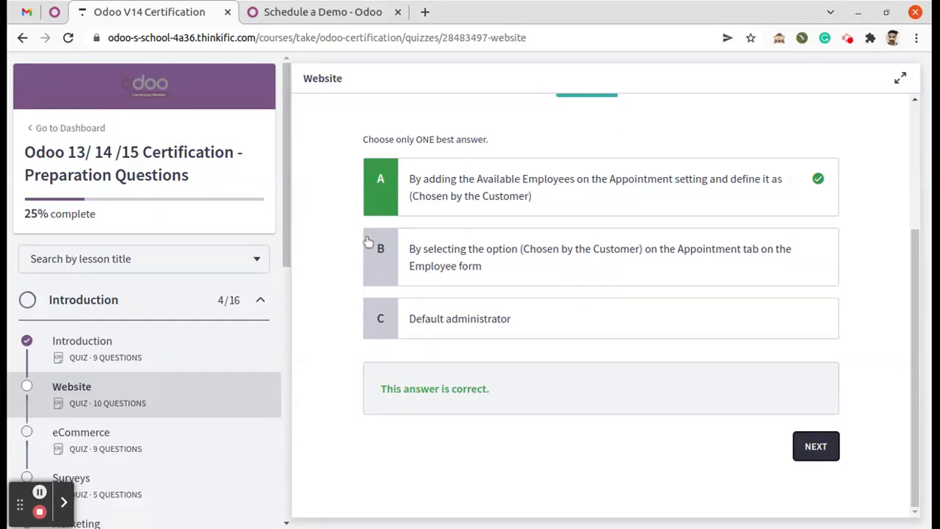
scroll(up, 3)
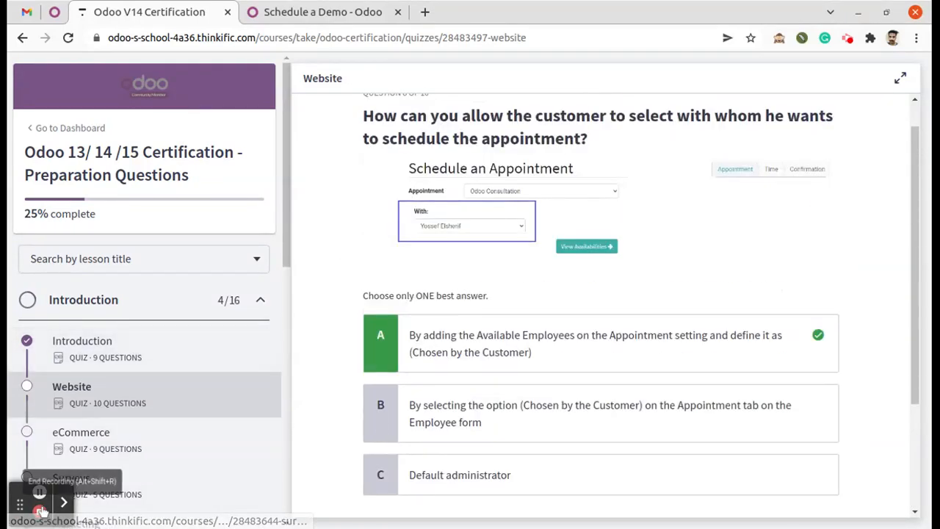